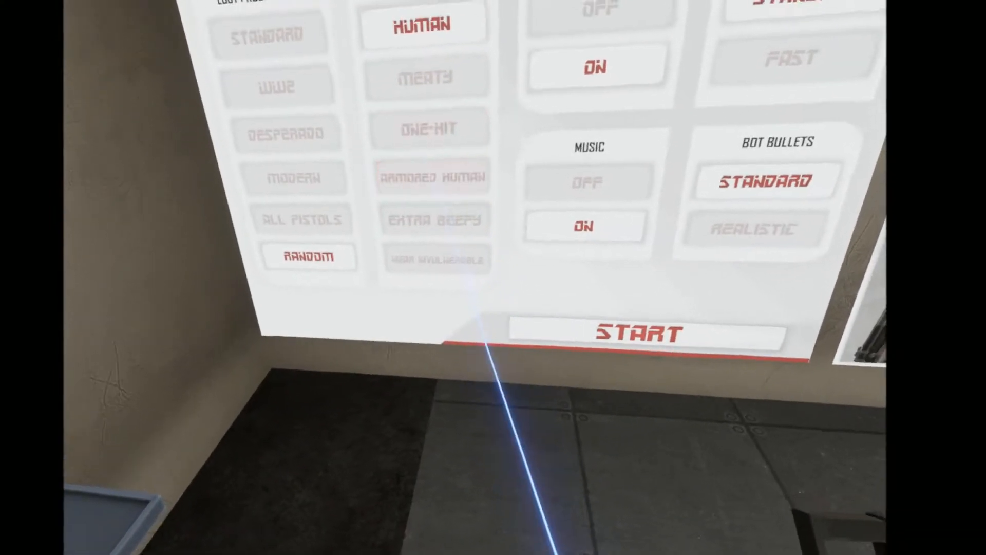
pyautogui.click(386, 101)
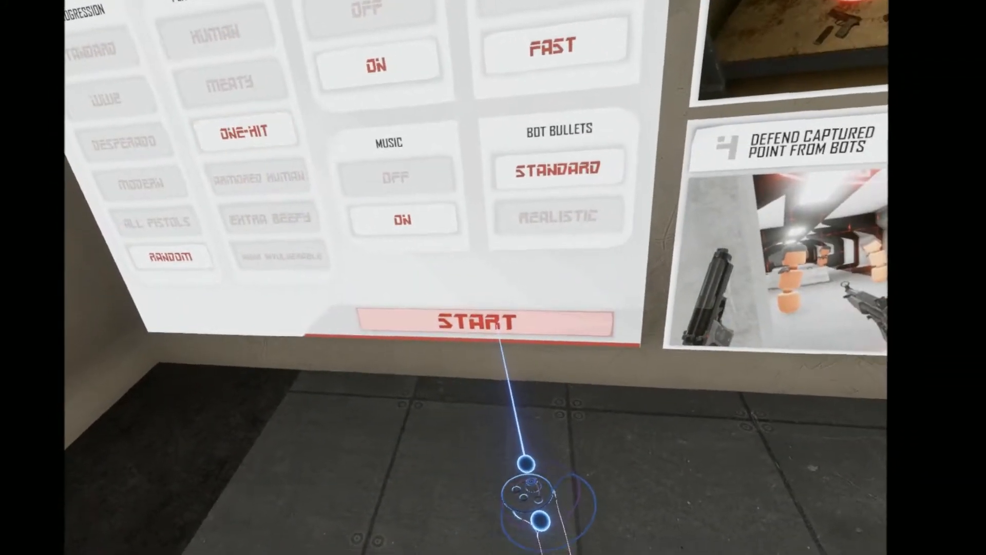
pyautogui.click(481, 322)
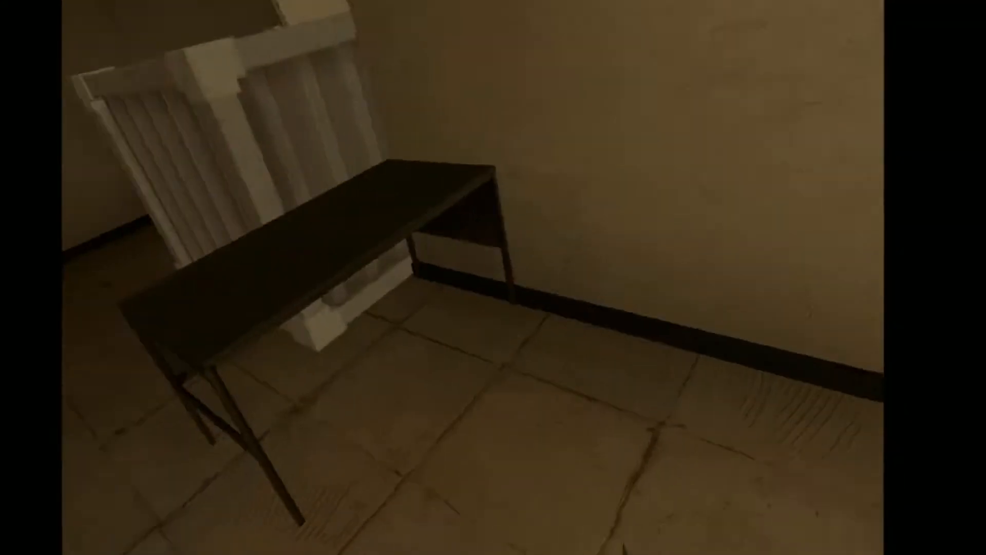